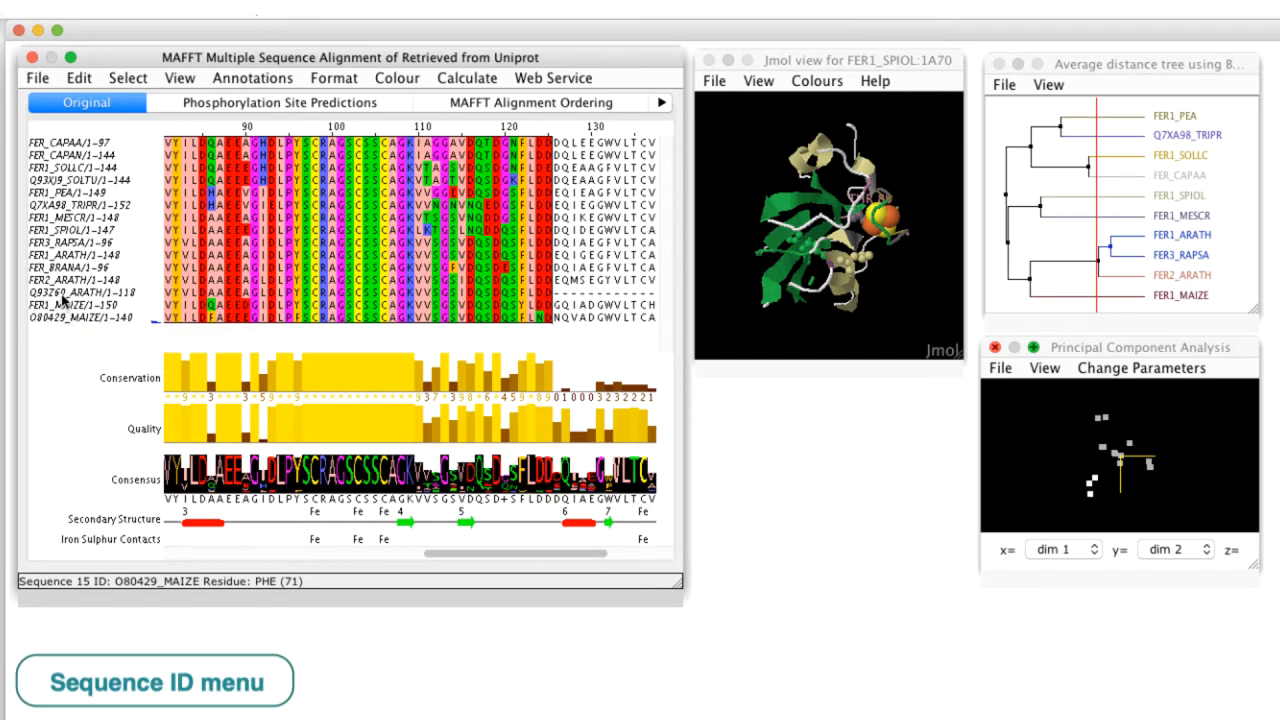
Bring up the sequence ID actions for Q93Z60_ARATH, including hide and reveal options.
right_click(60, 300)
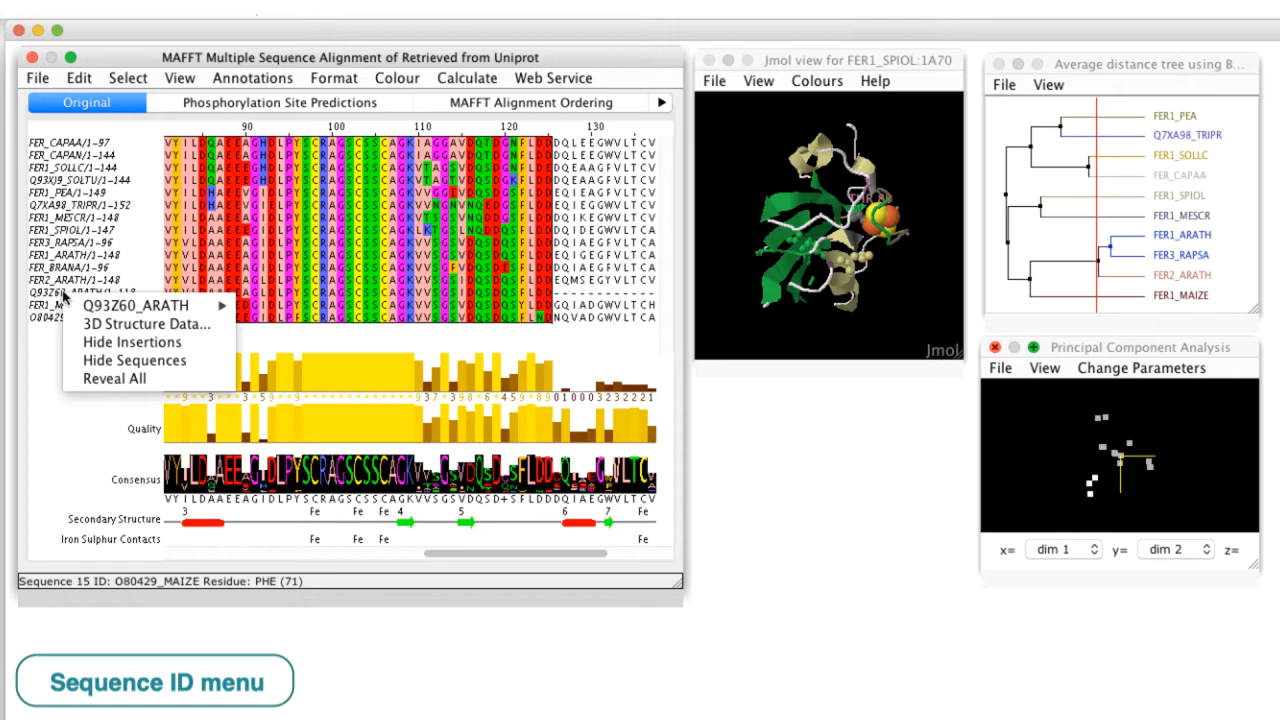
mouse_move(140, 305)
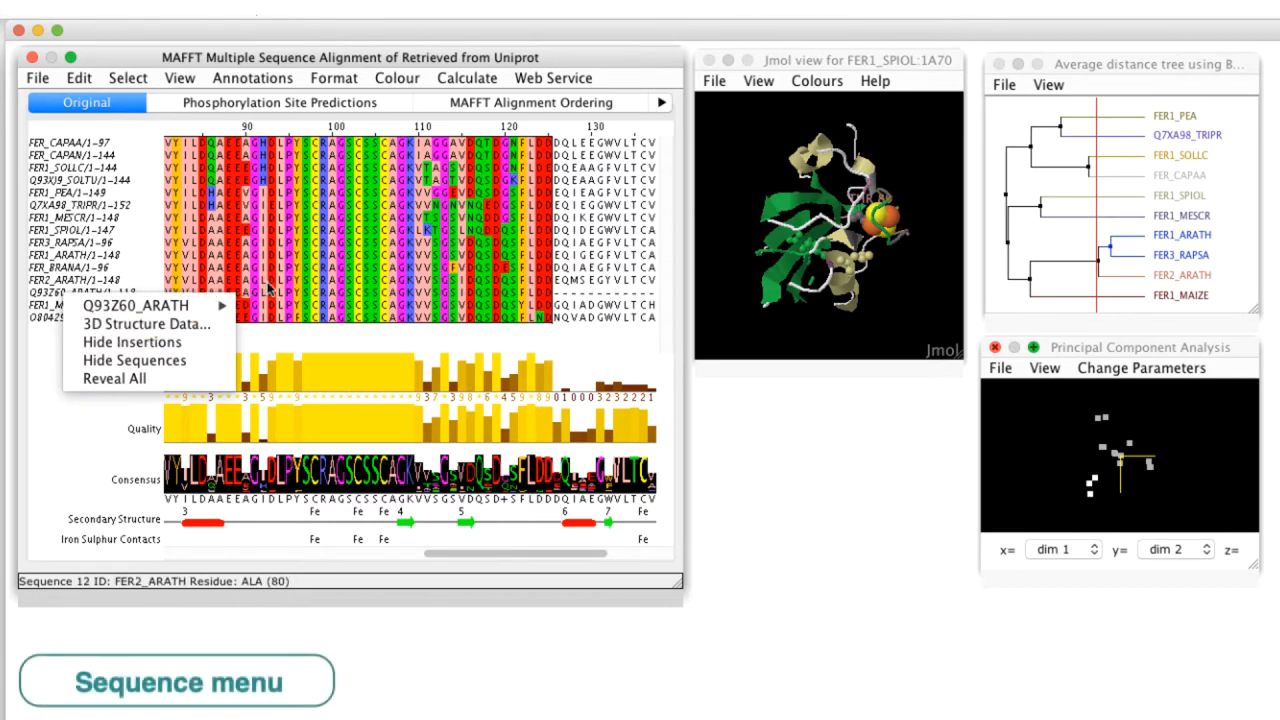
mouse_move(268, 290)
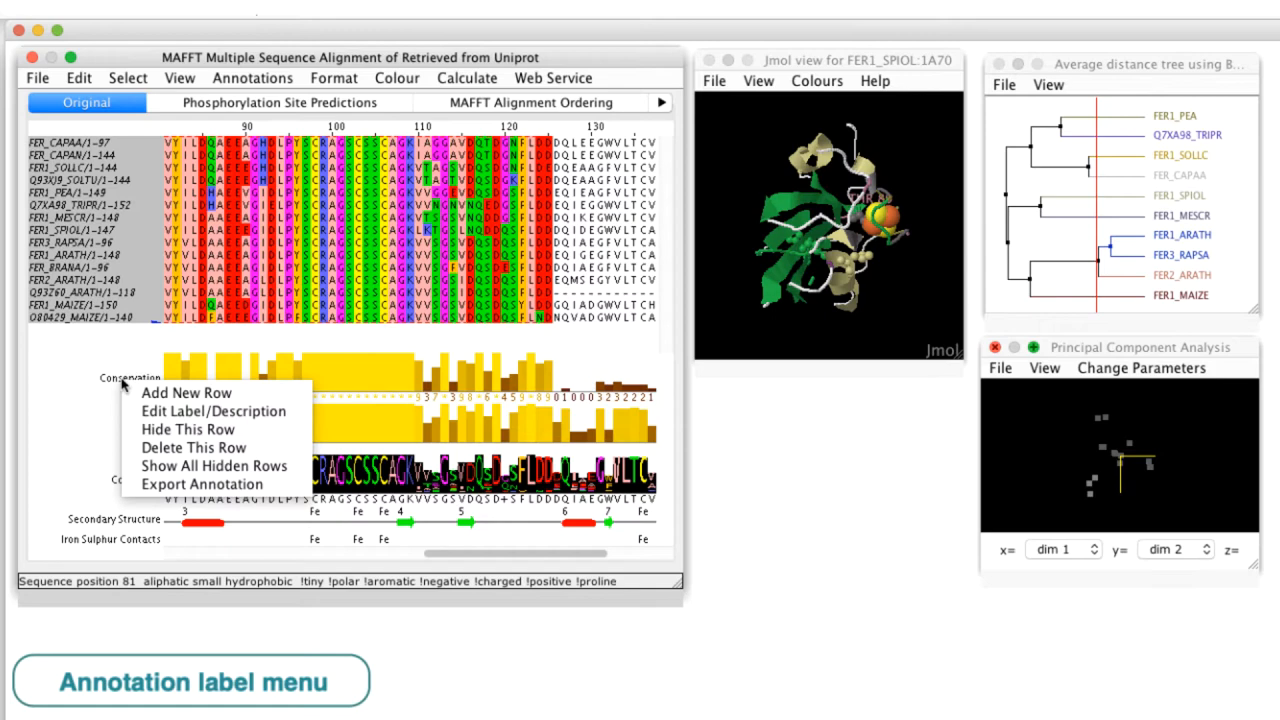
mouse_move(193, 393)
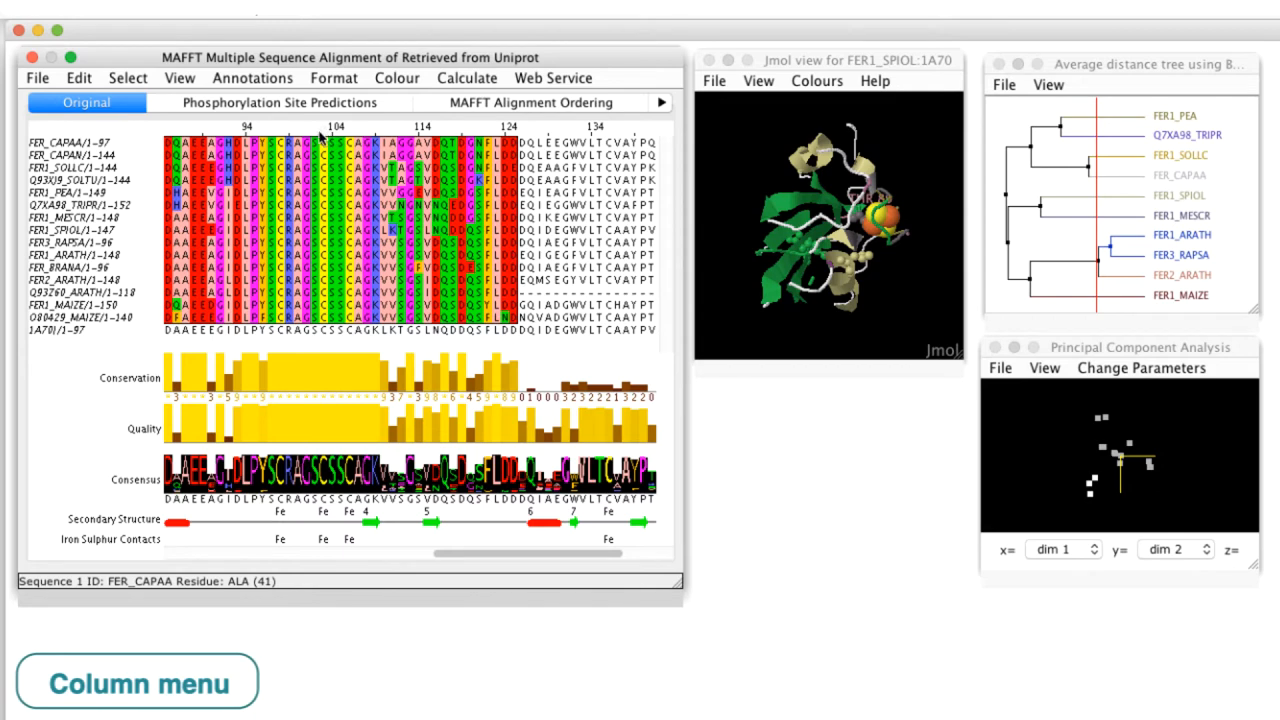
left_click(322, 140)
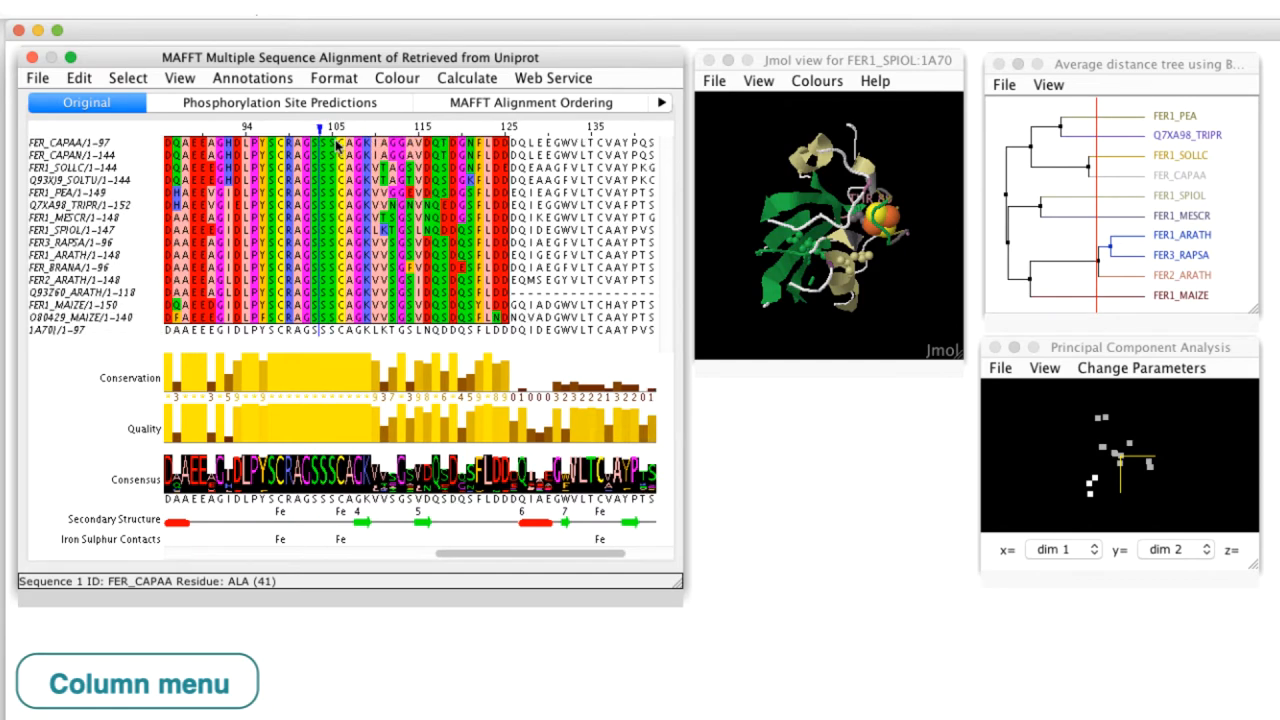
right_click(318, 124)
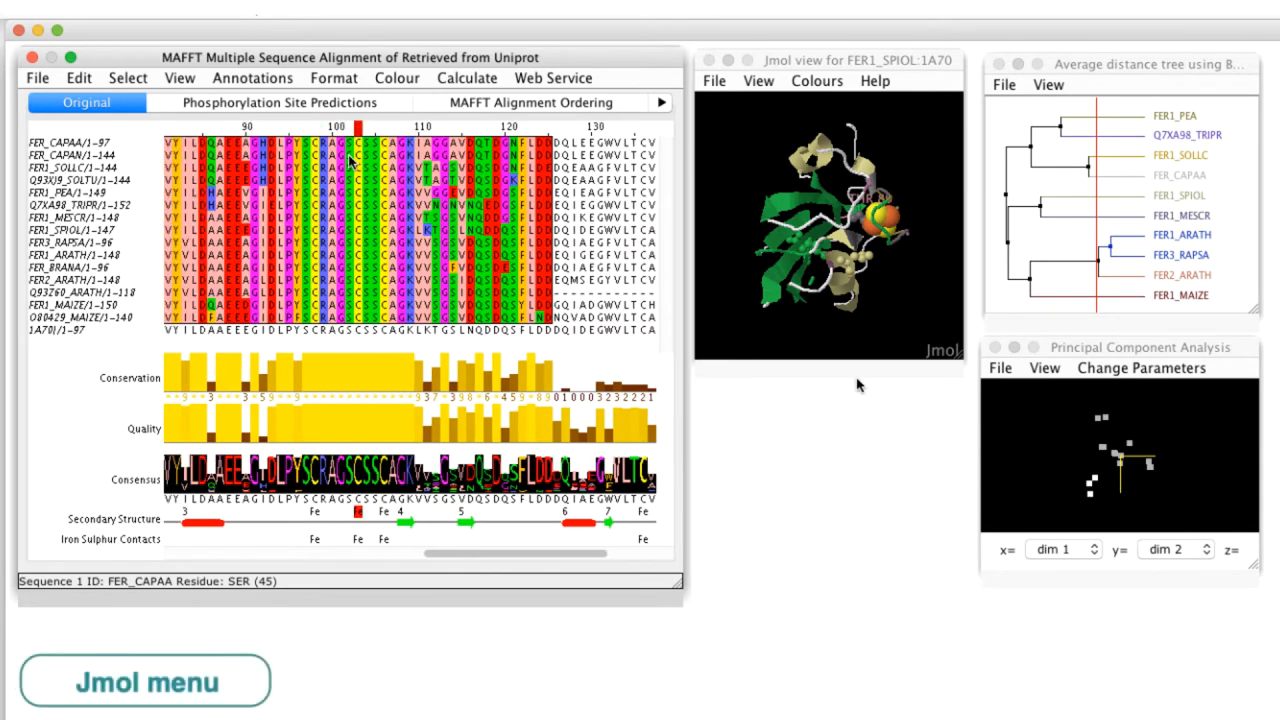
mouse_move(728, 128)
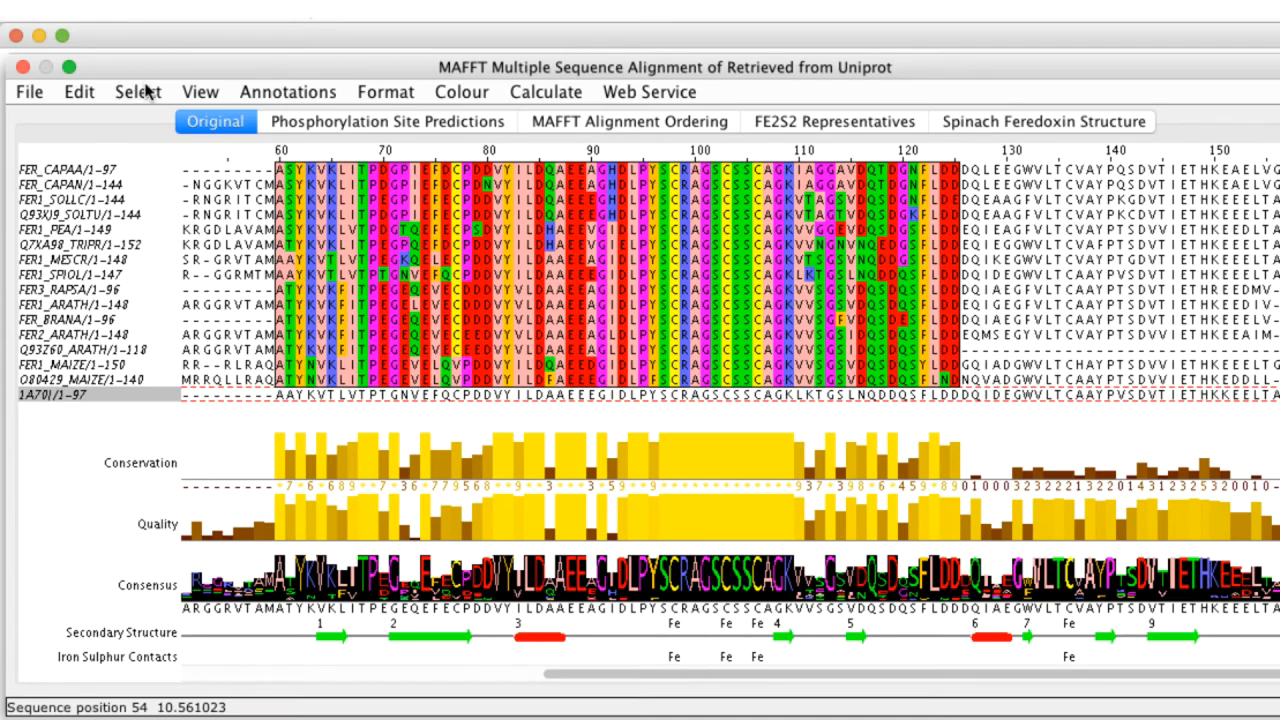
Show the Sequence Feature Settings dialog listing the uniprot, netphos and 1a70 feature types.
left_click(205, 92)
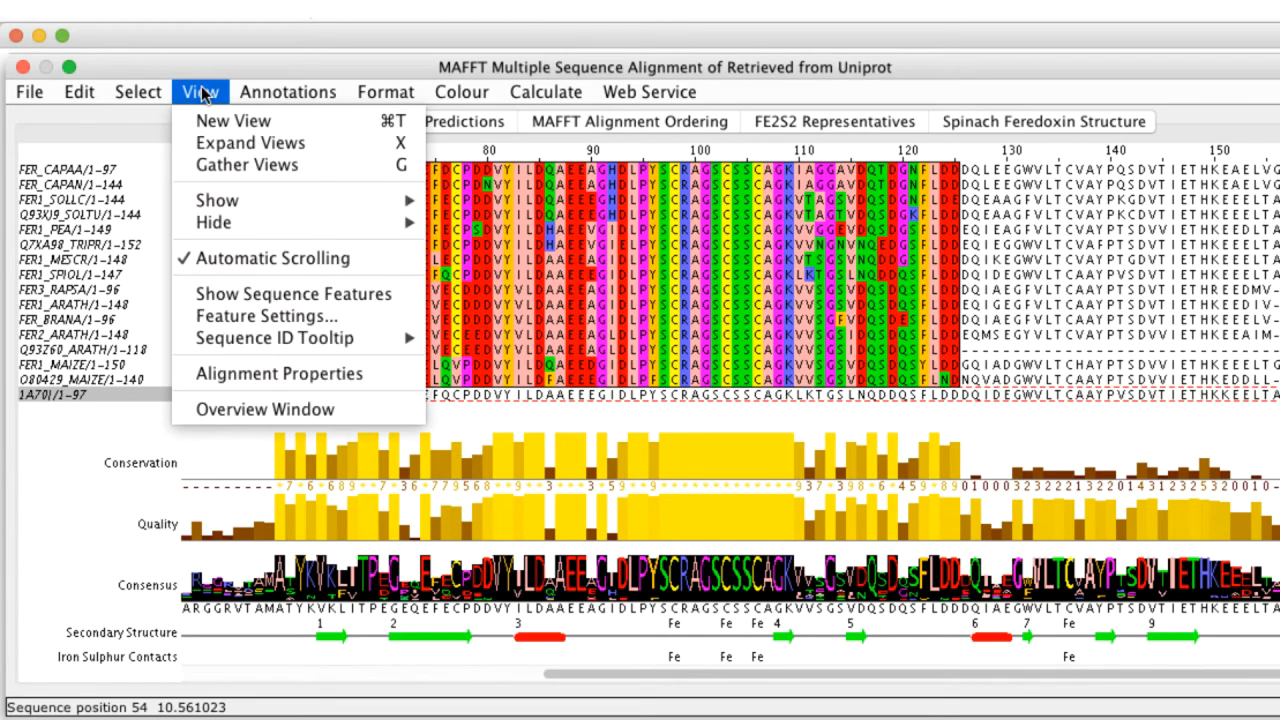
mouse_move(237, 222)
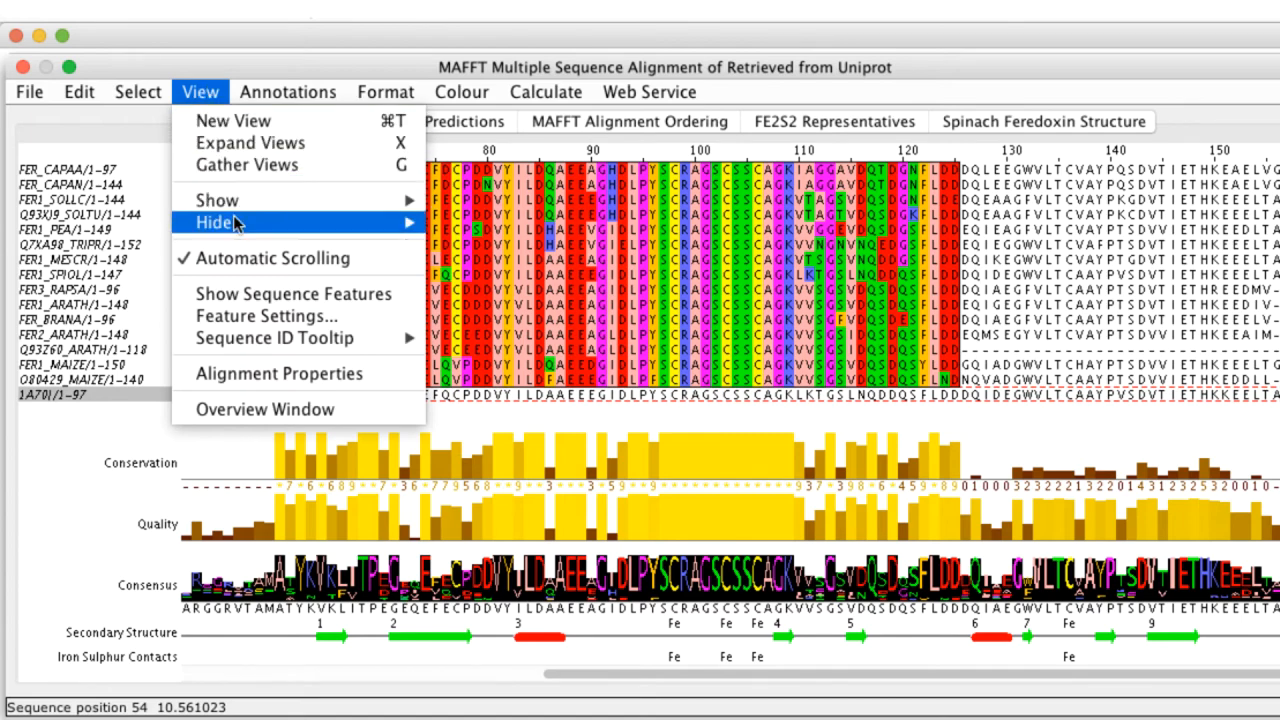
mouse_move(253, 316)
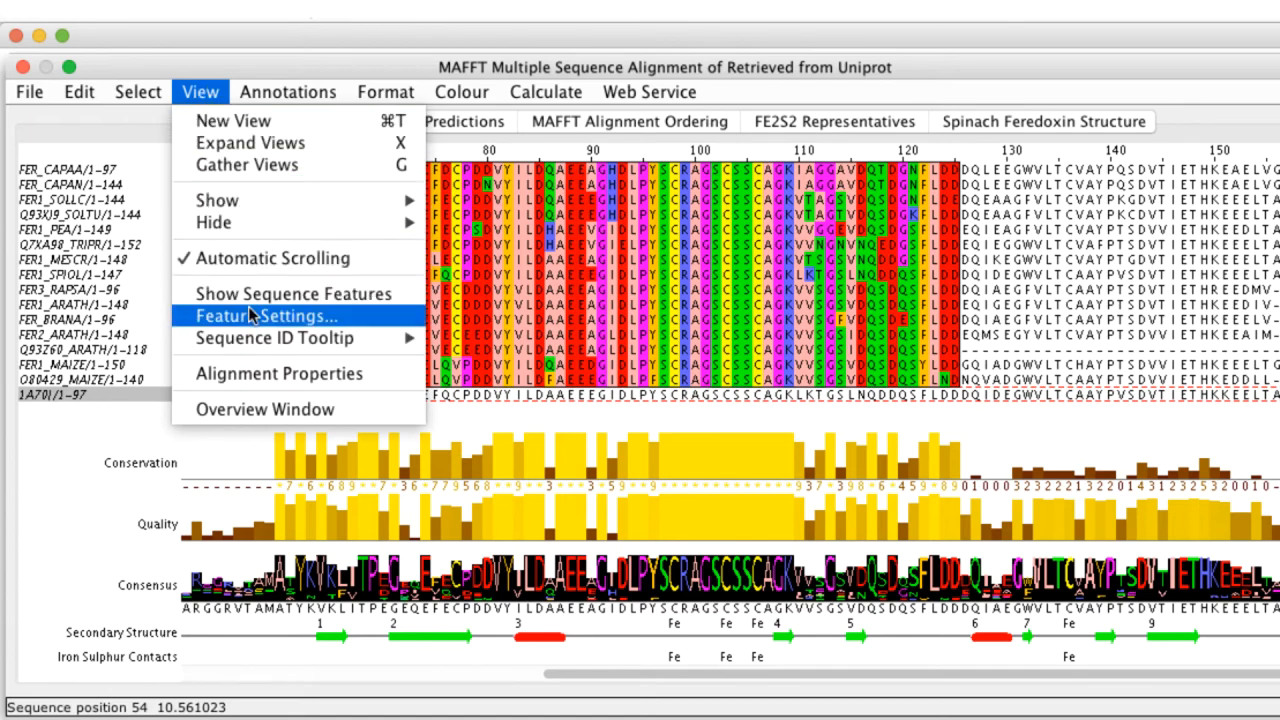
left_click(263, 316)
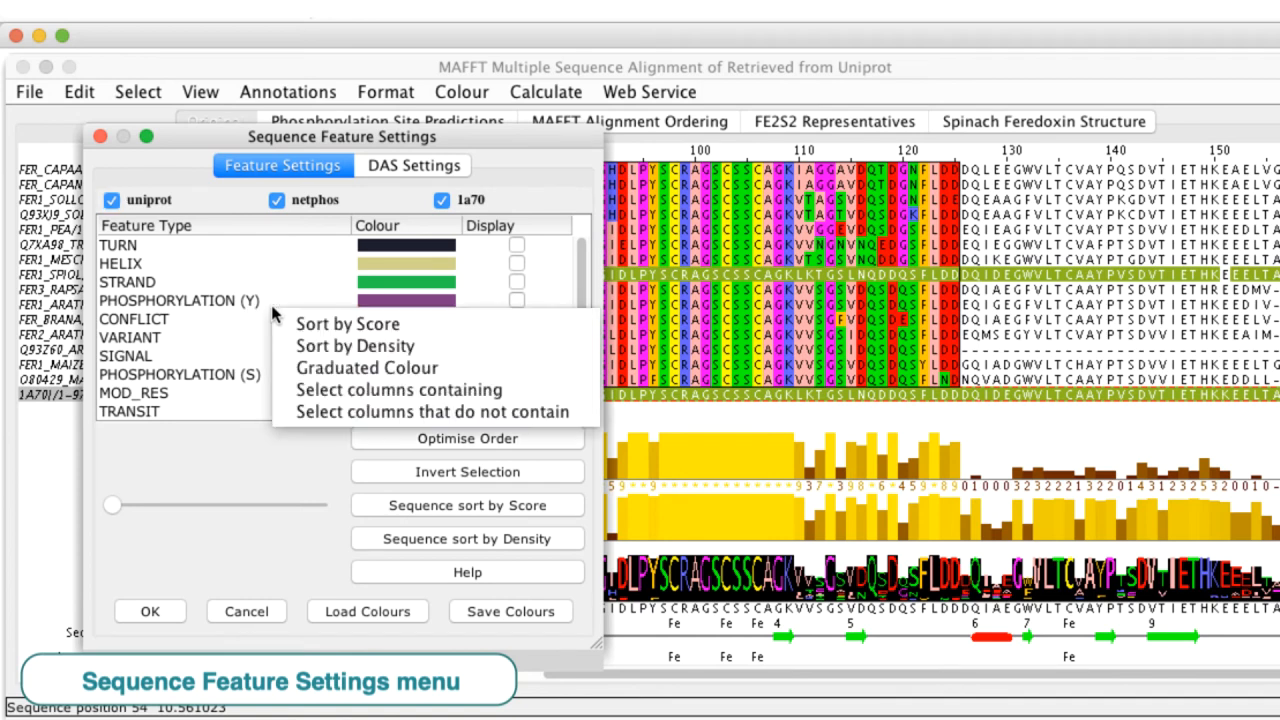
mouse_move(355, 345)
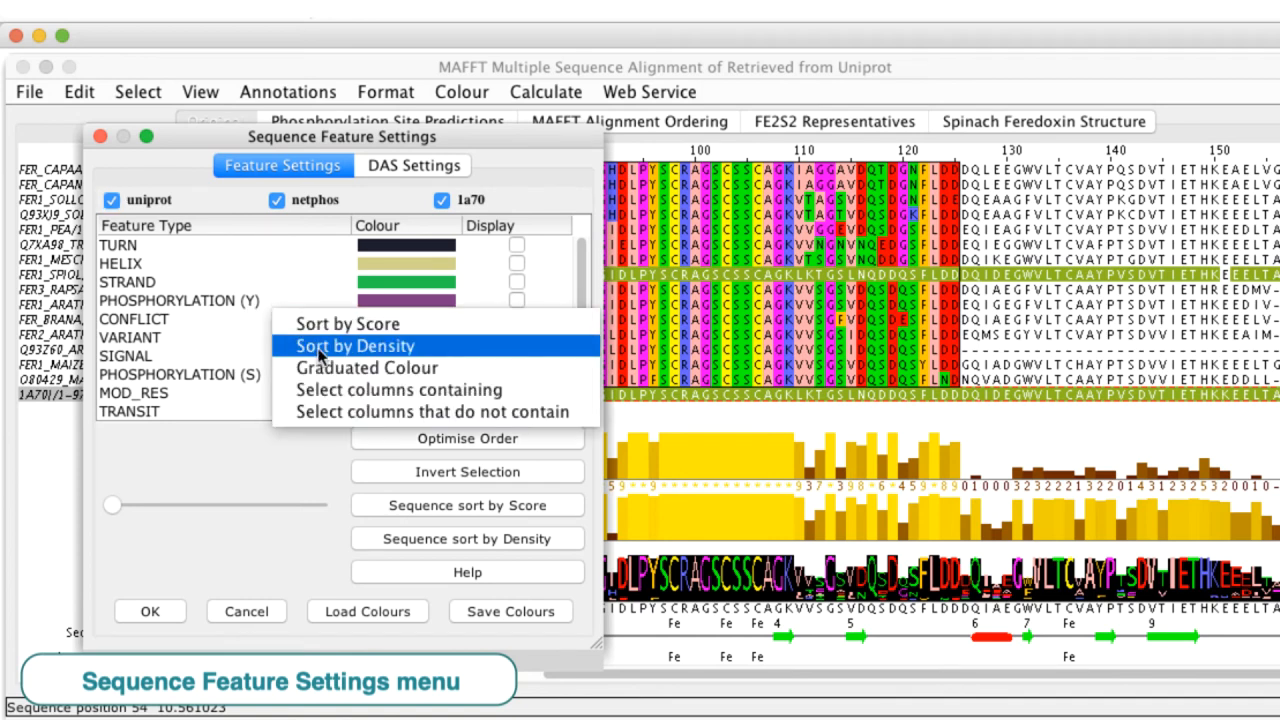